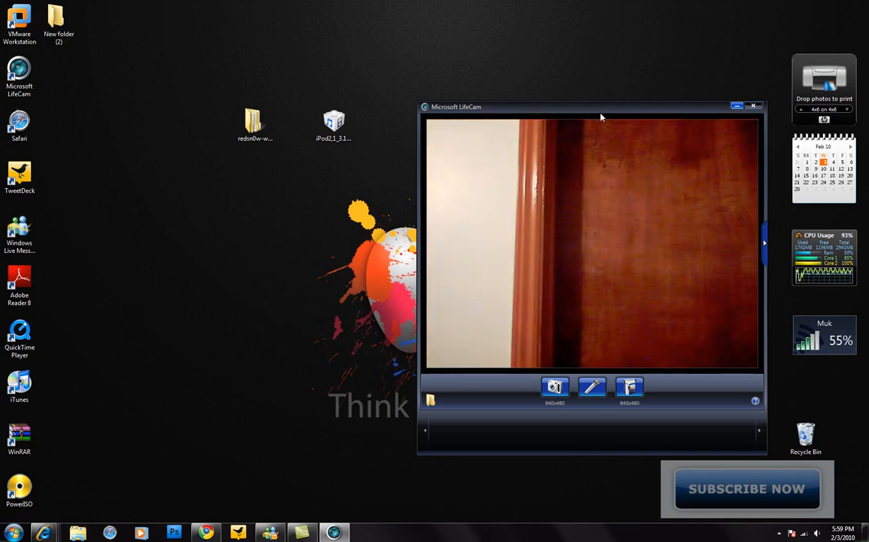
Close the Microsoft LifeCam webcam preview window.
left_click(752, 106)
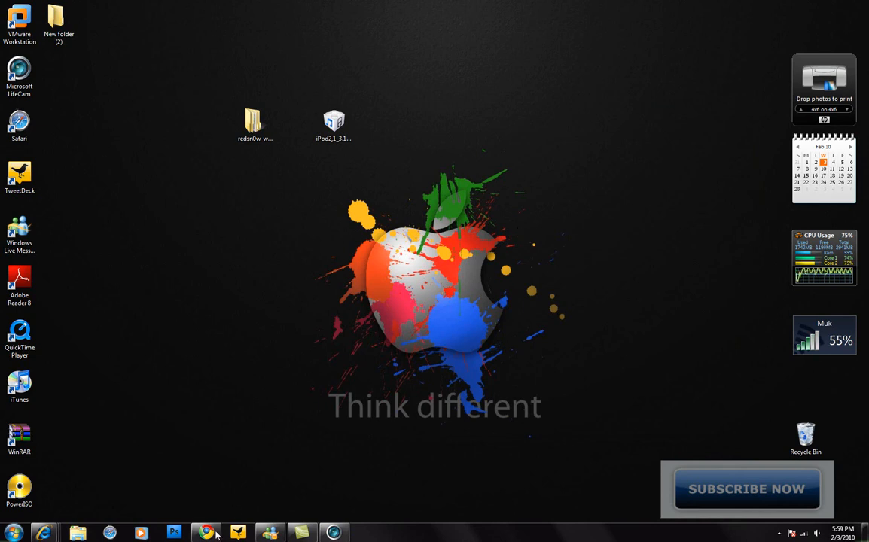
Show the iPhonehelps Downloads page in Chrome and scroll to the 3.1.3 redsn0w links.
left_click(205, 533)
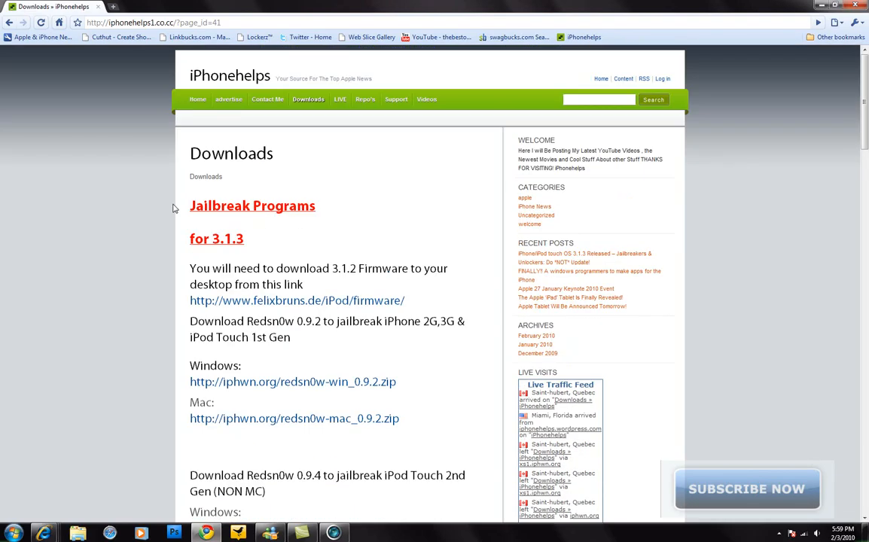
mouse_move(242, 268)
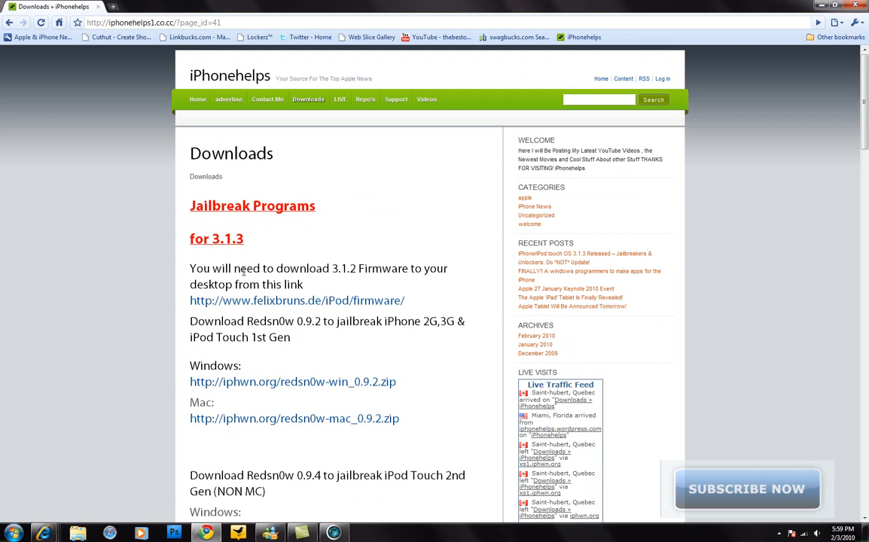
left_click_drag(330, 268, 371, 268)
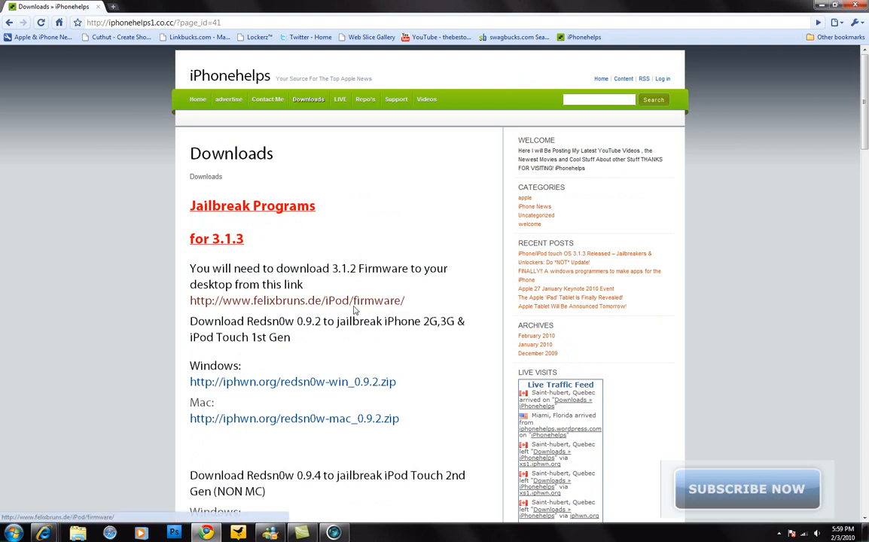
scroll("down", 3)
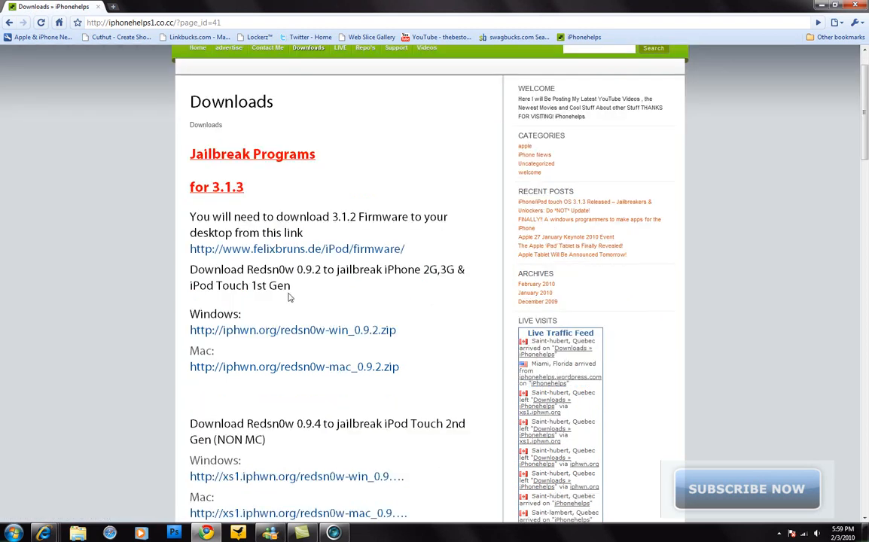
mouse_move(333, 292)
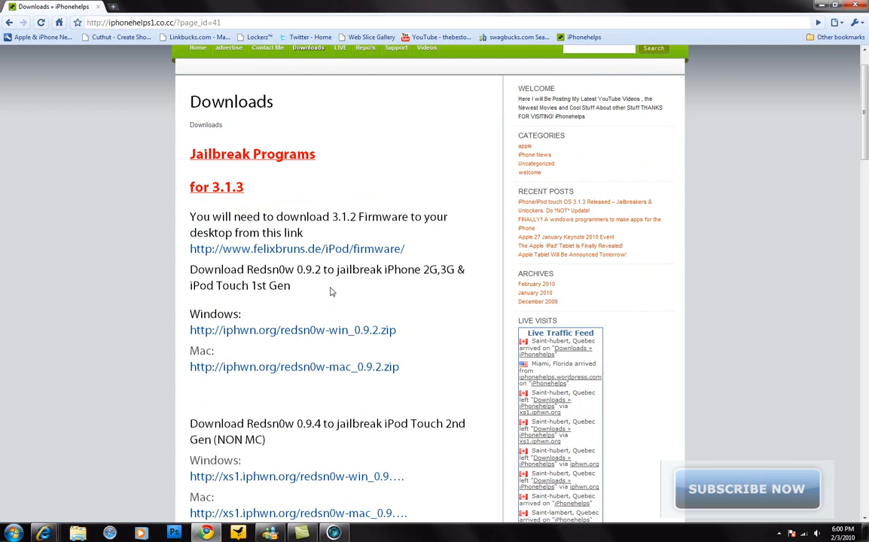
mouse_move(243, 314)
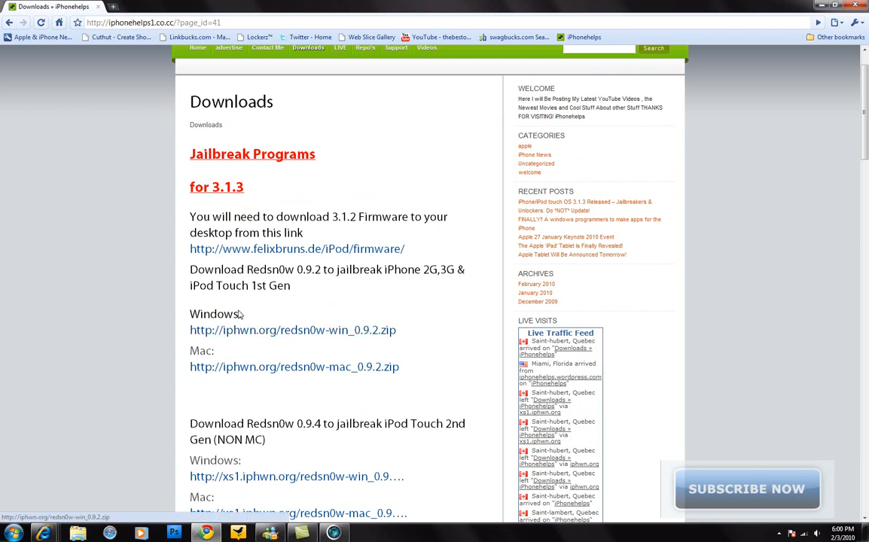
mouse_move(231, 374)
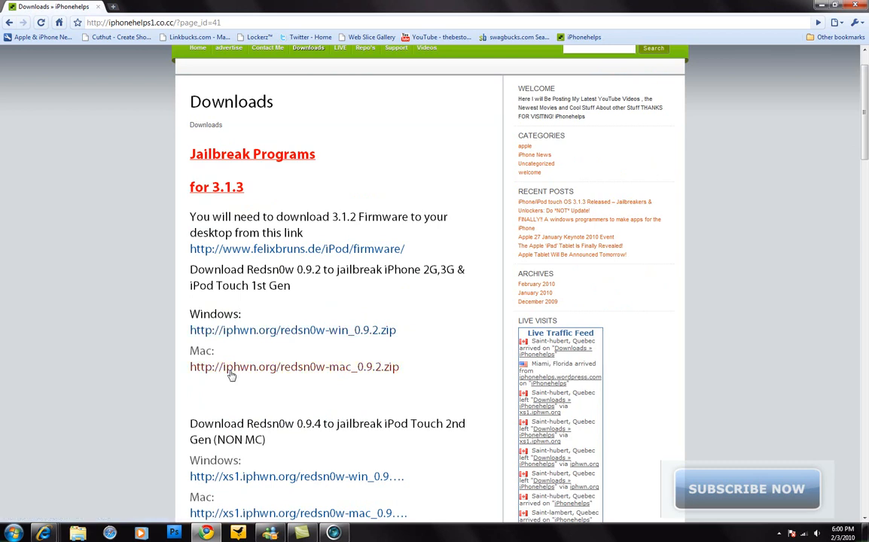
scroll("down", 3)
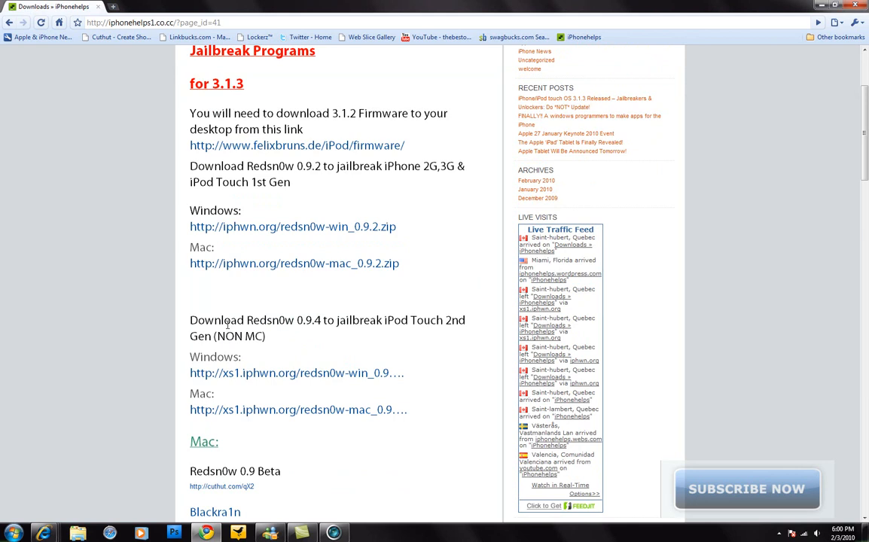
mouse_move(264, 367)
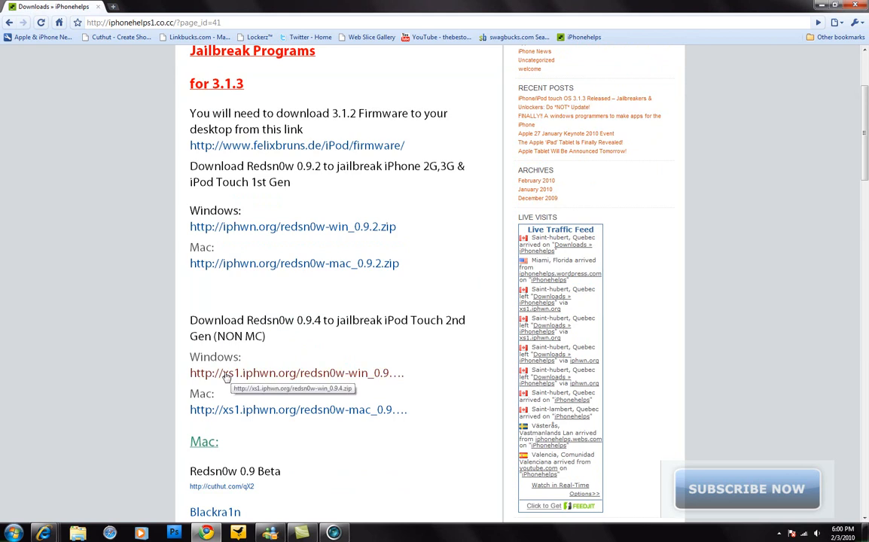
mouse_move(228, 415)
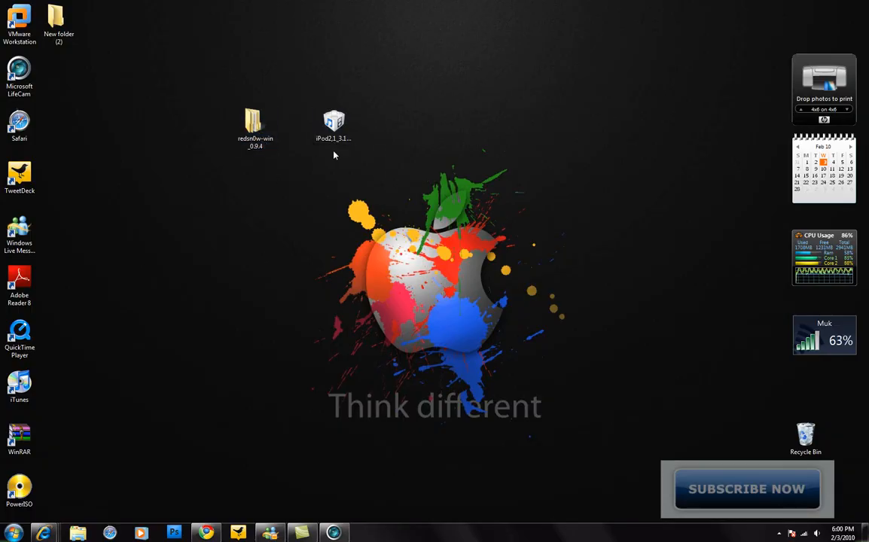
Open the redsn0w-win_0.9.4 desktop folder and launch redsn0w.
double_click(255, 120)
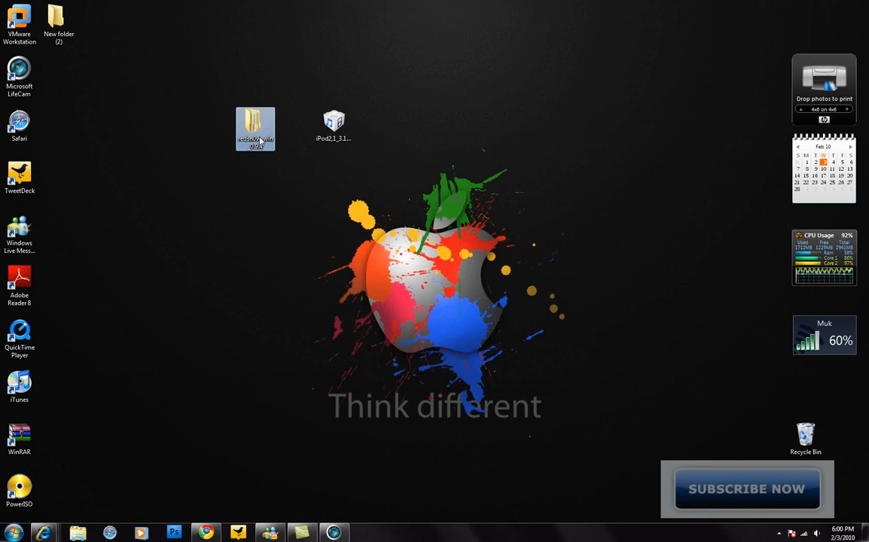
double_click(255, 124)
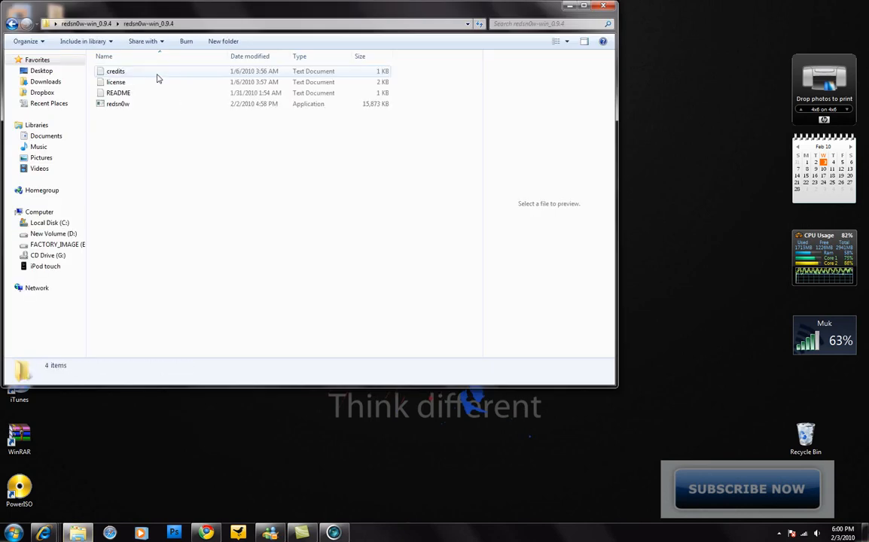
double_click(117, 104)
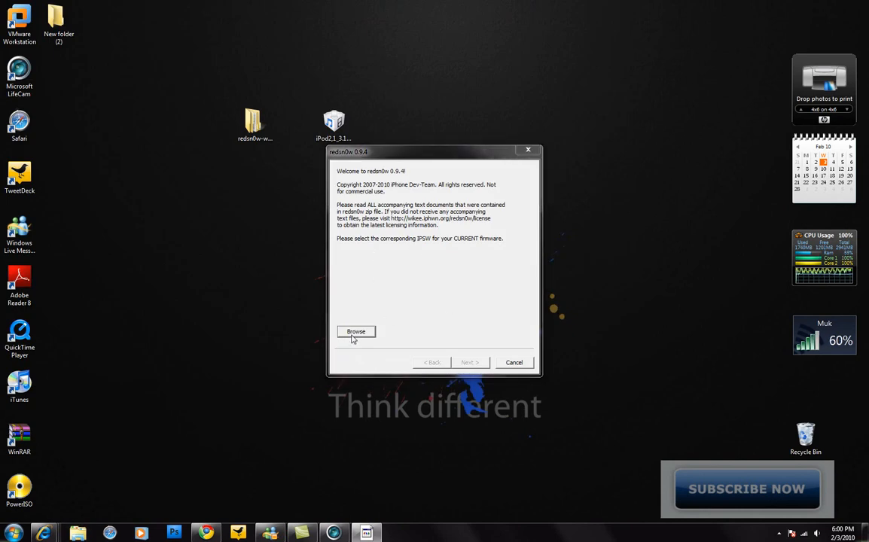
Load the iPod2,1 3.1 IPSW in redsn0w and answer Yes to the MC model prompt.
left_click(355, 331)
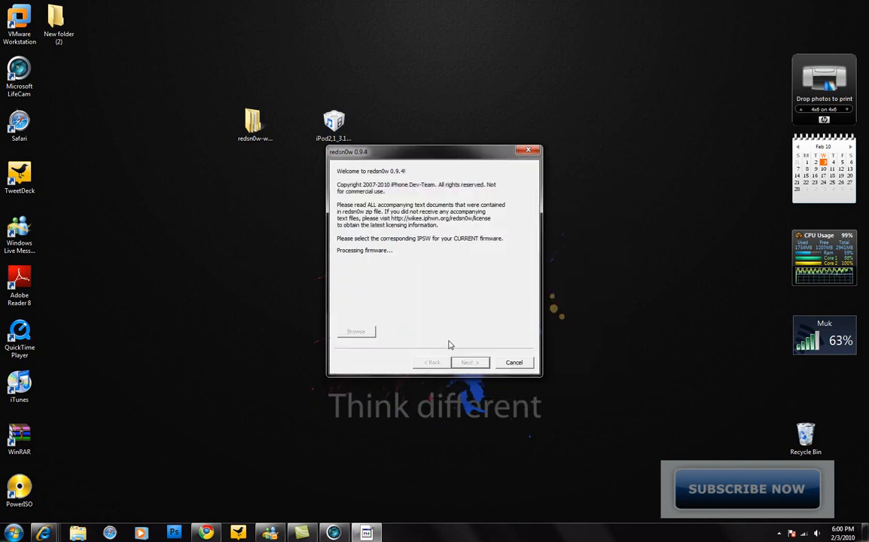
left_click(469, 362)
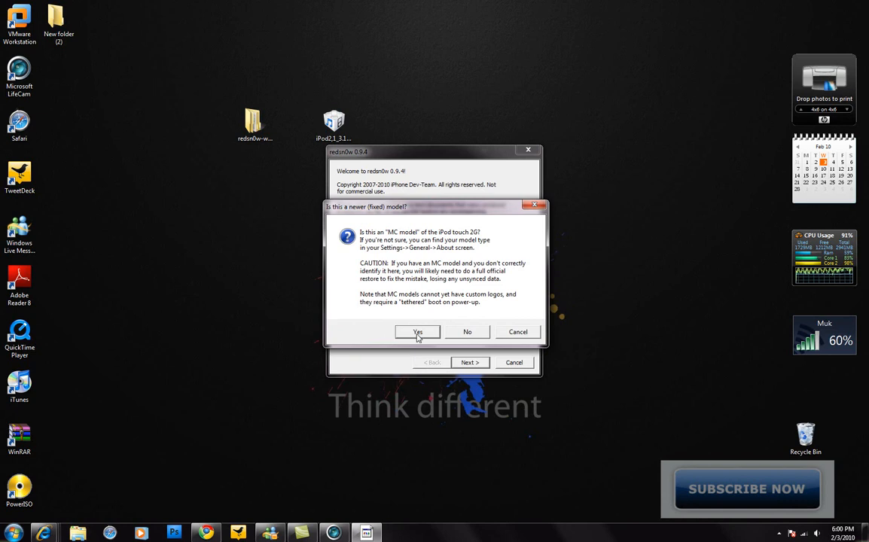
left_click(417, 332)
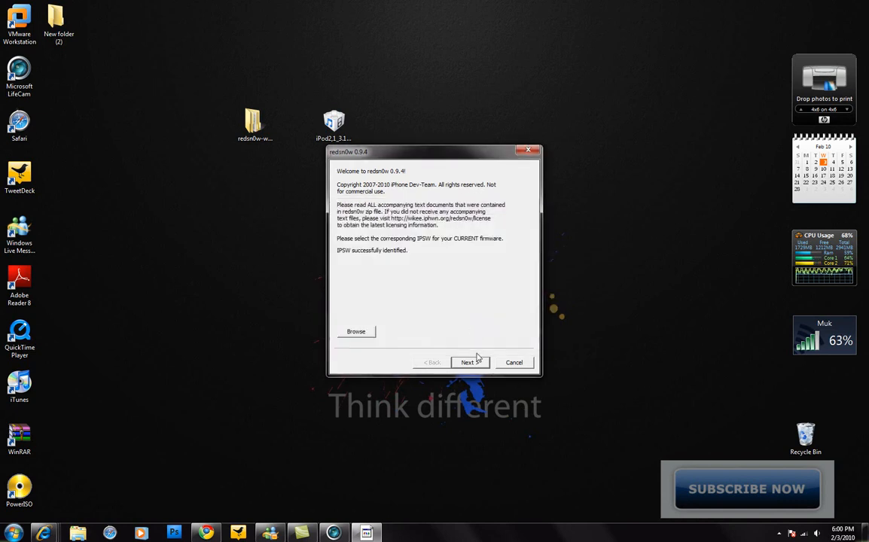
Go to the jailbreak options with Install Cydia ticked, cancelling the boot-logo browser.
left_click(469, 363)
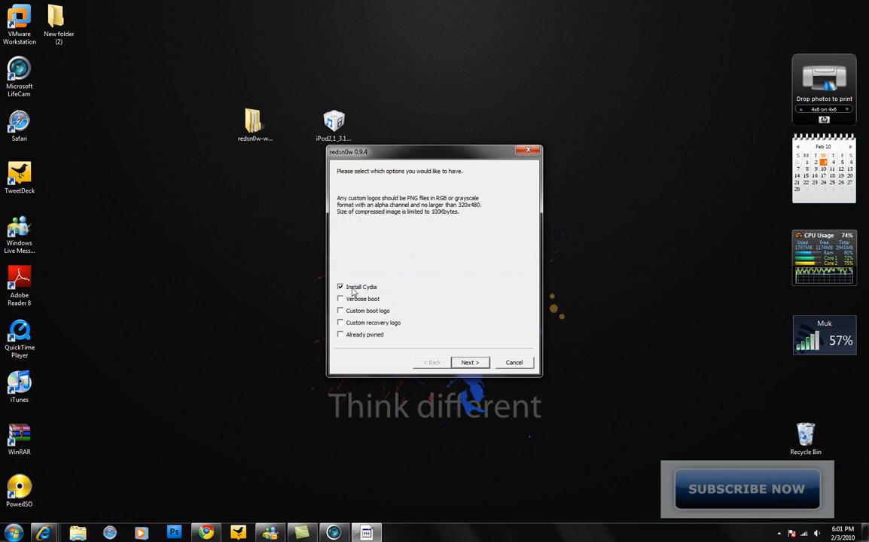
mouse_move(391, 288)
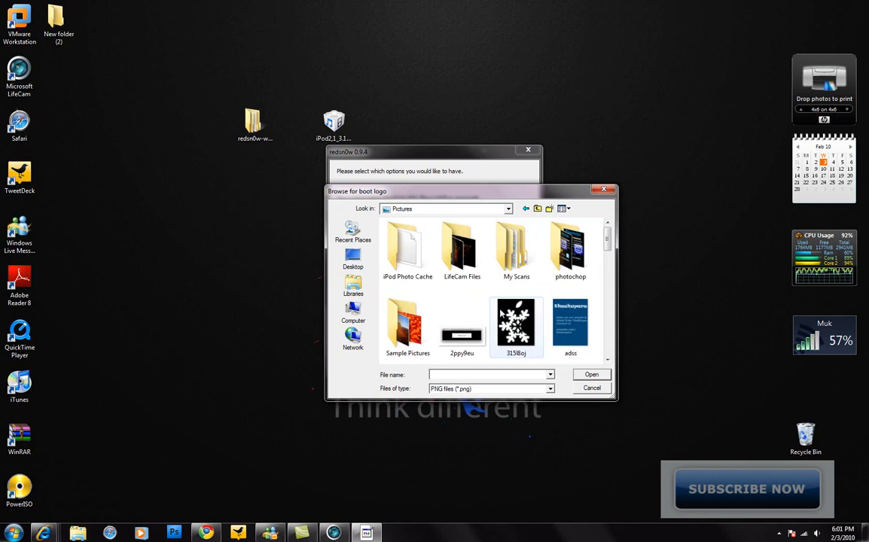
left_click(591, 387)
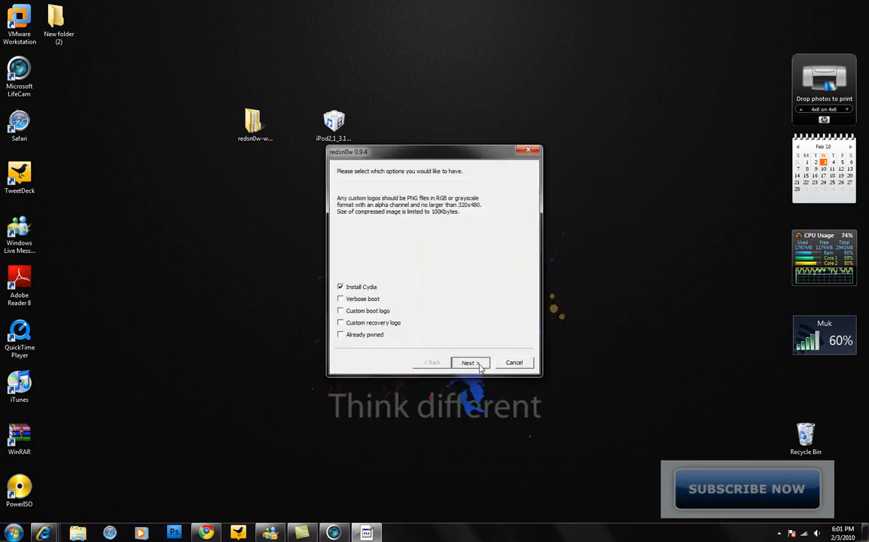
Start the jailbreak with only Install Cydia selected.
left_click(470, 362)
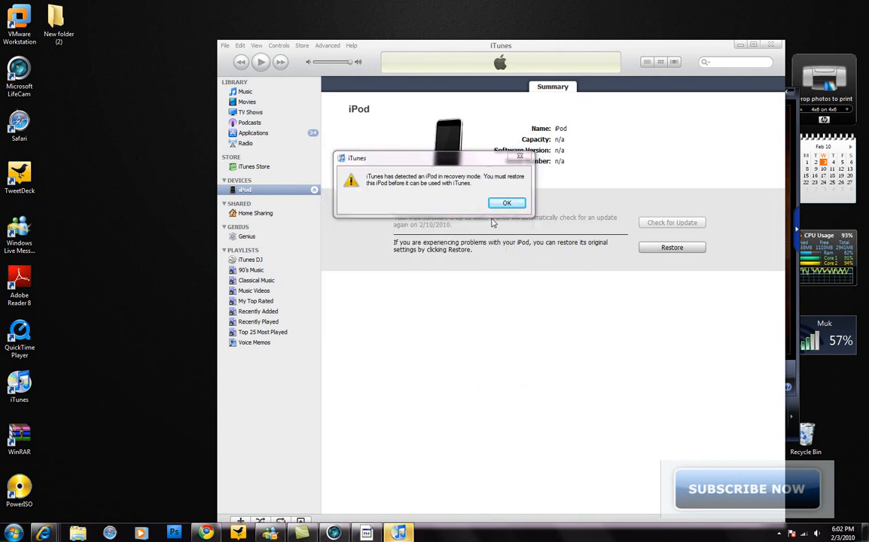
Dismiss the iTunes recovery-mode alert, minimize LifeCam, and continue redsn0w to power-off instructions.
left_click(506, 202)
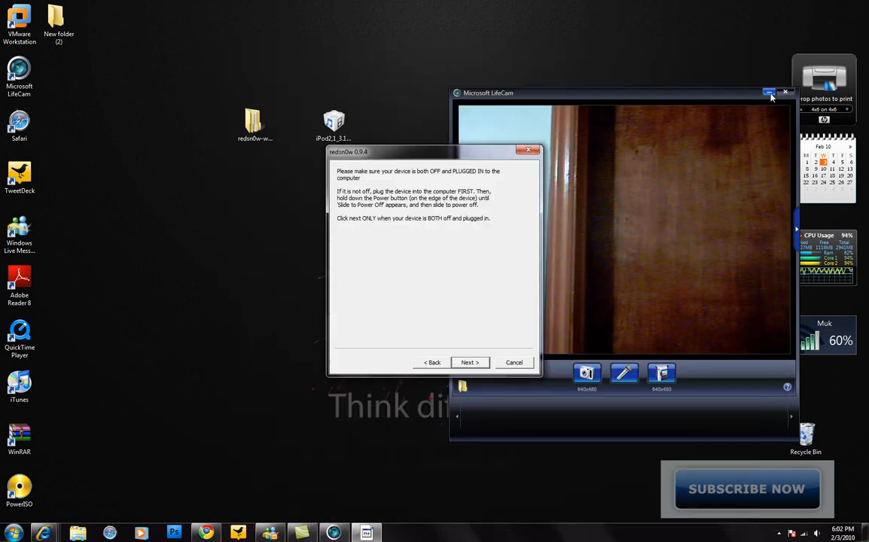
left_click(770, 92)
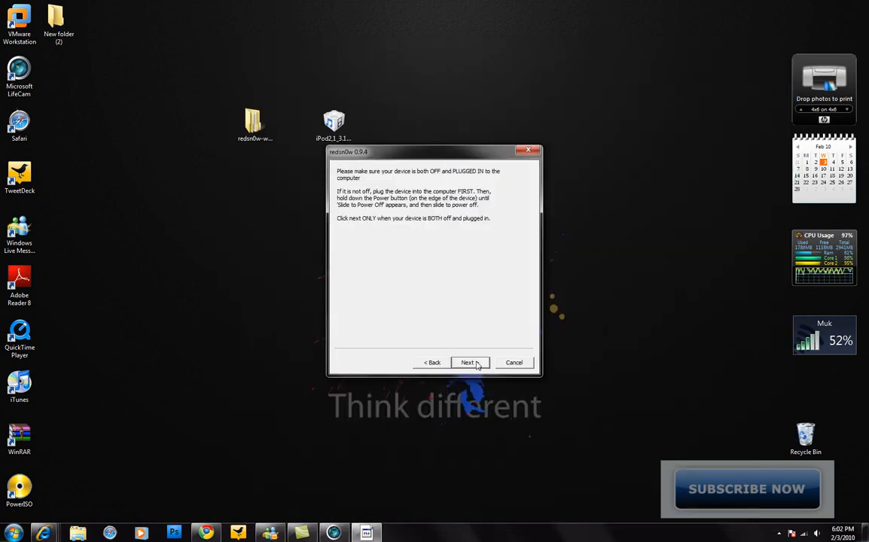
left_click(469, 362)
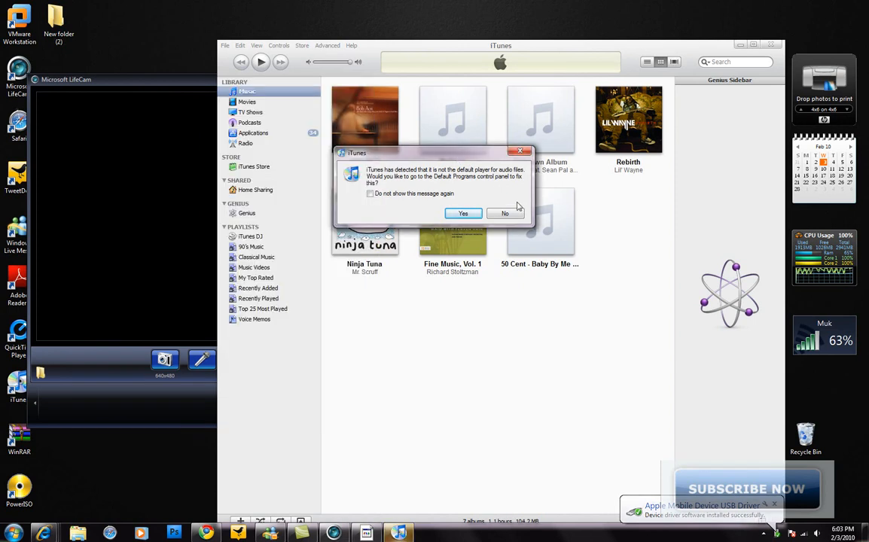
Decline making iTunes the default audio player.
left_click(504, 213)
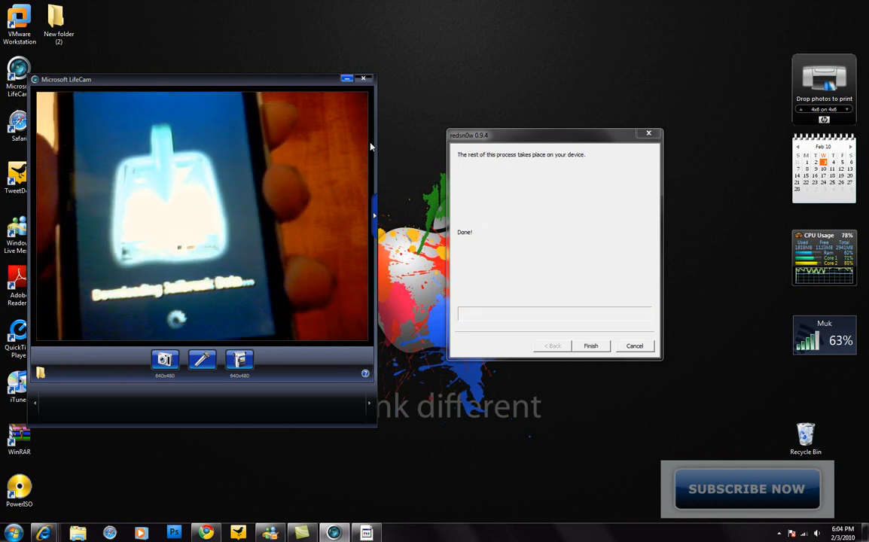
left_click(590, 345)
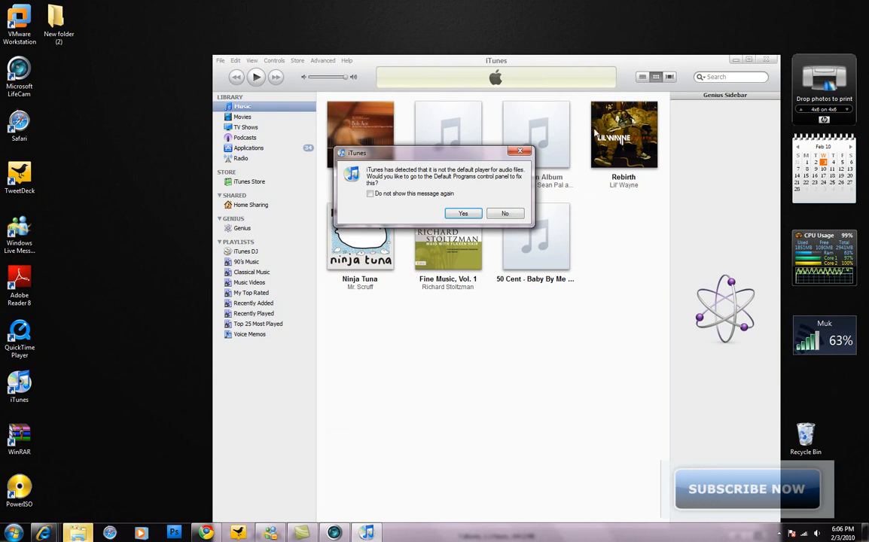
mouse_move(568, 89)
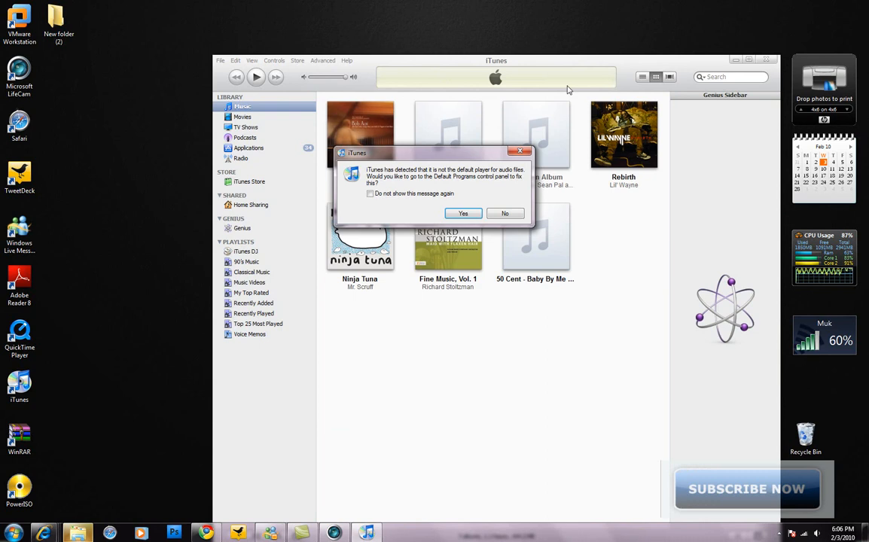